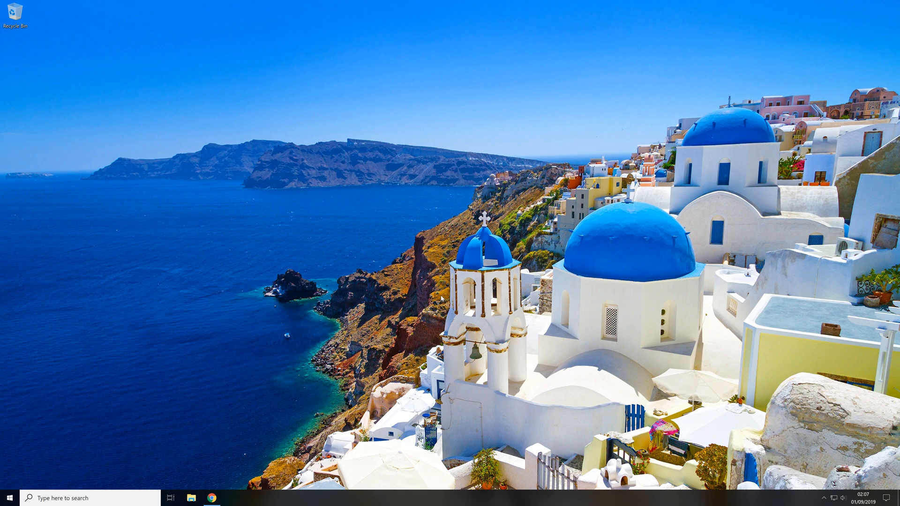
mouse_move(278, 354)
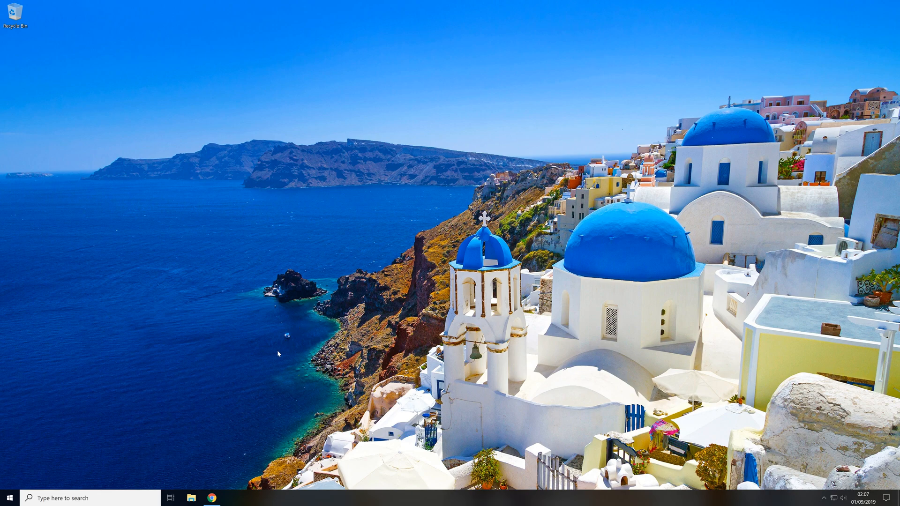
- Download MiniTool Partition Wizard Free Edition from the MiniTool download center and run its installer
click(212, 498)
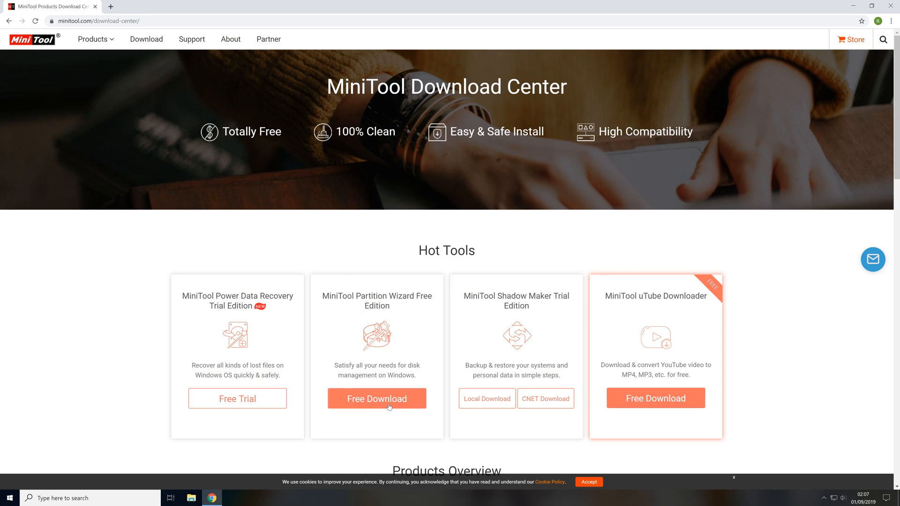
click(377, 399)
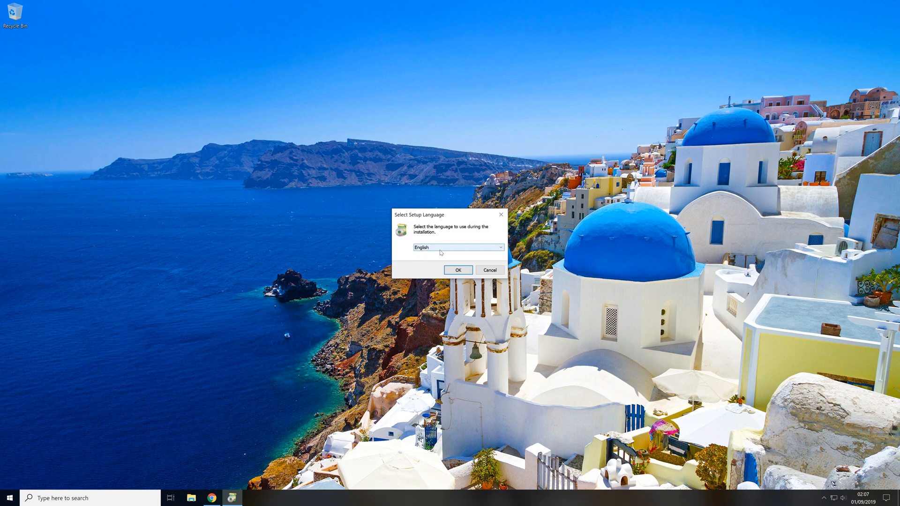
- Accept English and the license agreement, keeping the default installation and shortcuts folders
click(489, 270)
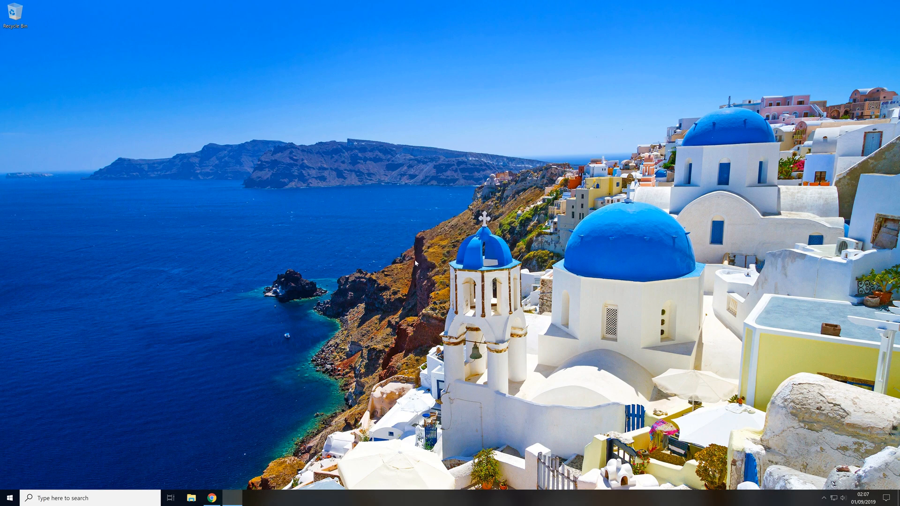
click(232, 498)
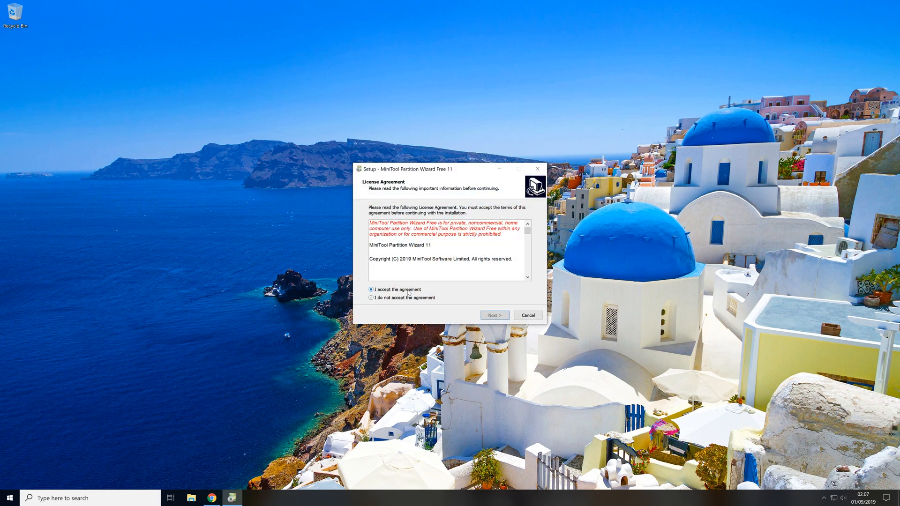
click(493, 315)
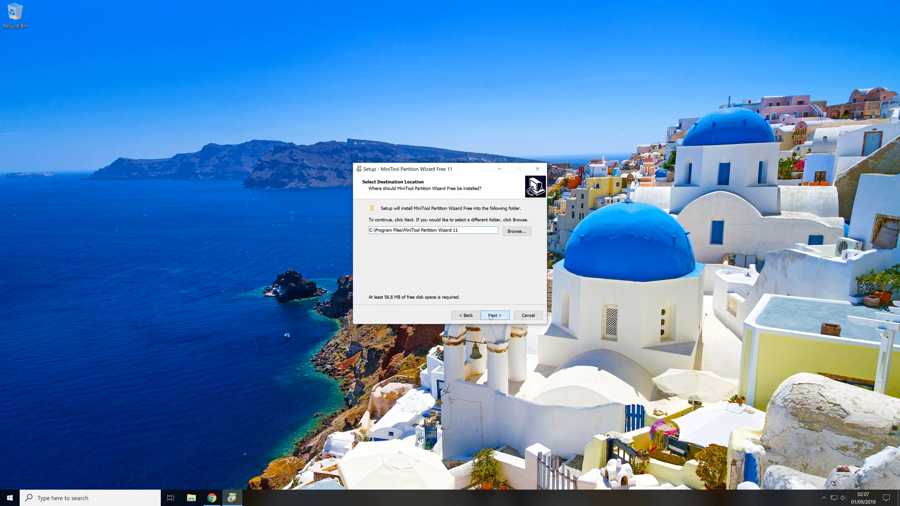
click(494, 315)
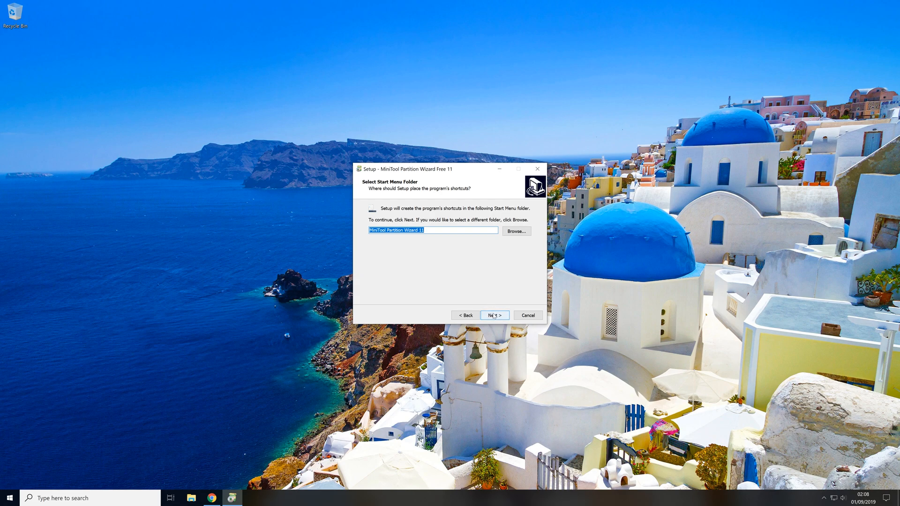
click(493, 315)
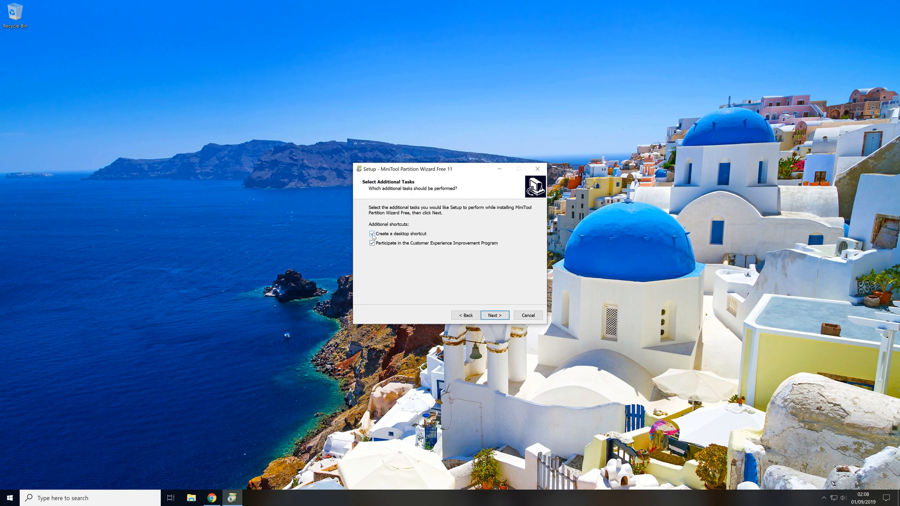
- Untick the desktop shortcut and Customer Experience Improvement Program tasks
click(372, 234)
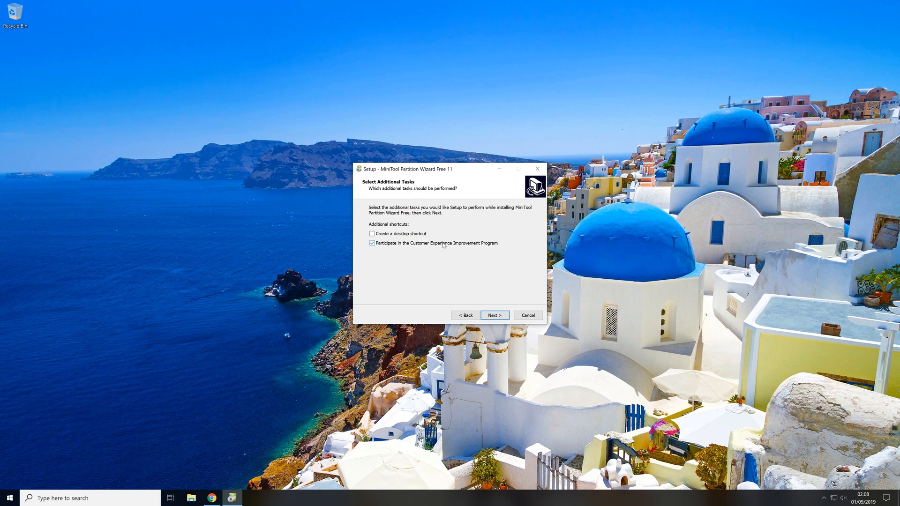
click(372, 243)
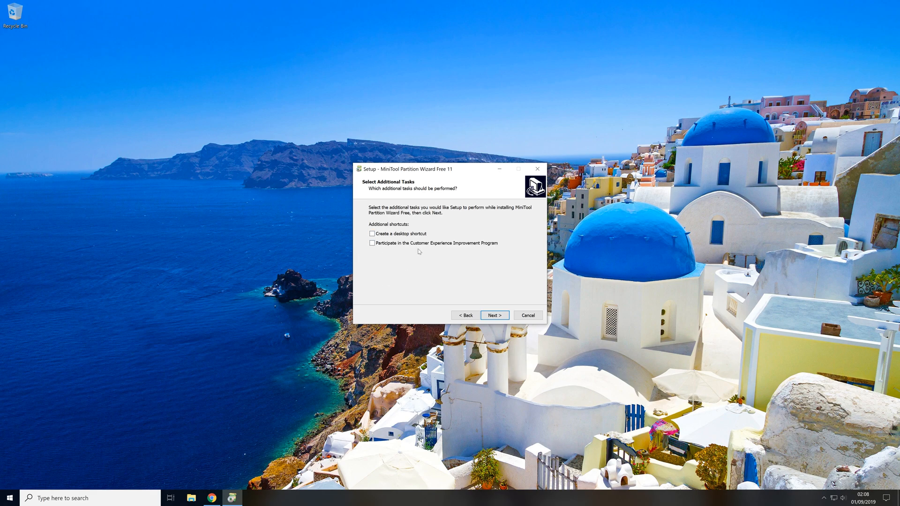
- Decline the Avast Free Antivirus offer, install Partition Wizard and finish setup launching it
click(494, 315)
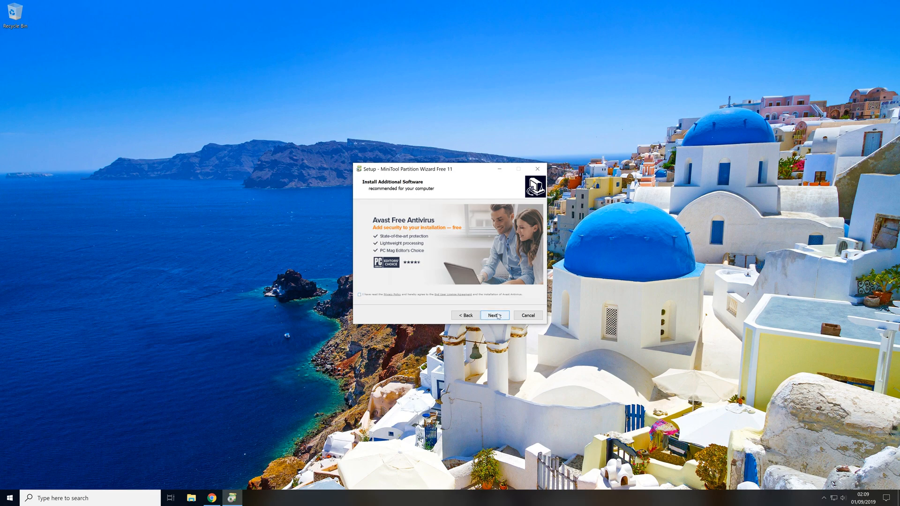
click(494, 315)
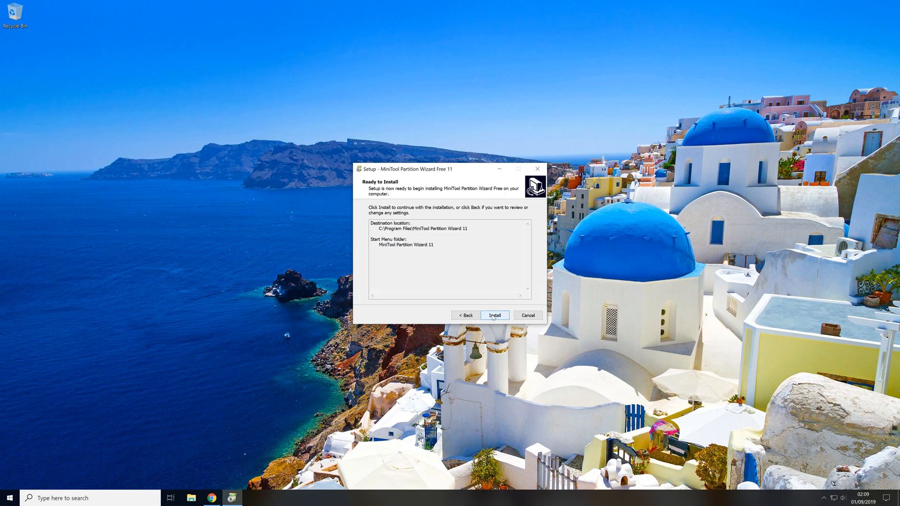
click(494, 315)
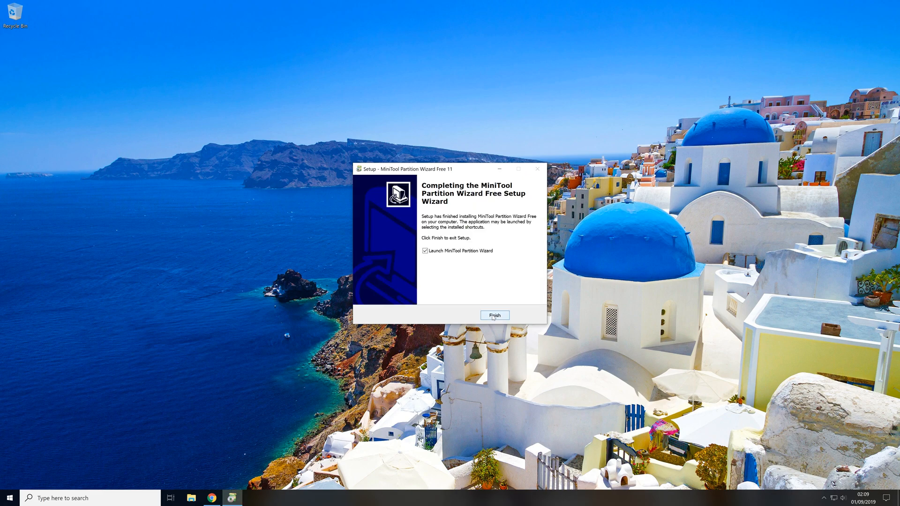
click(494, 315)
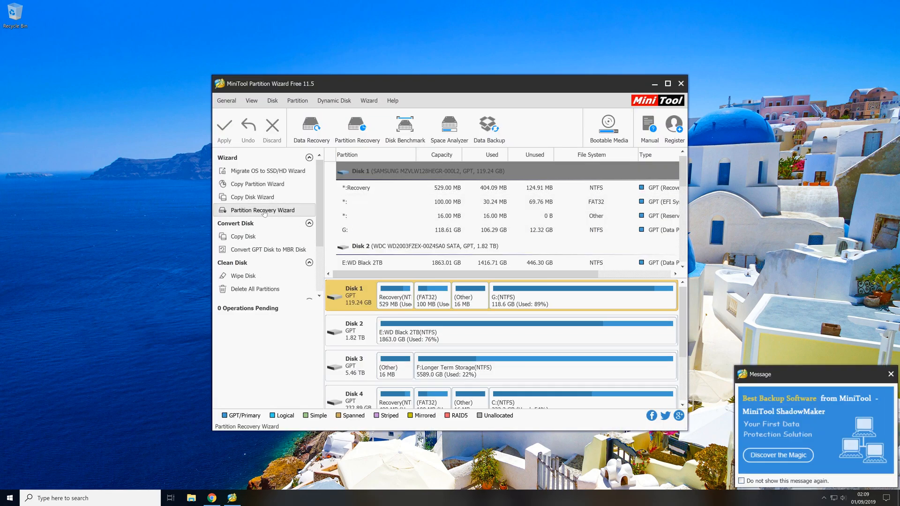
- Recentre the window and start the Copy Disk wizard from the Convert Disk panel
drag(447, 83, 385, 54)
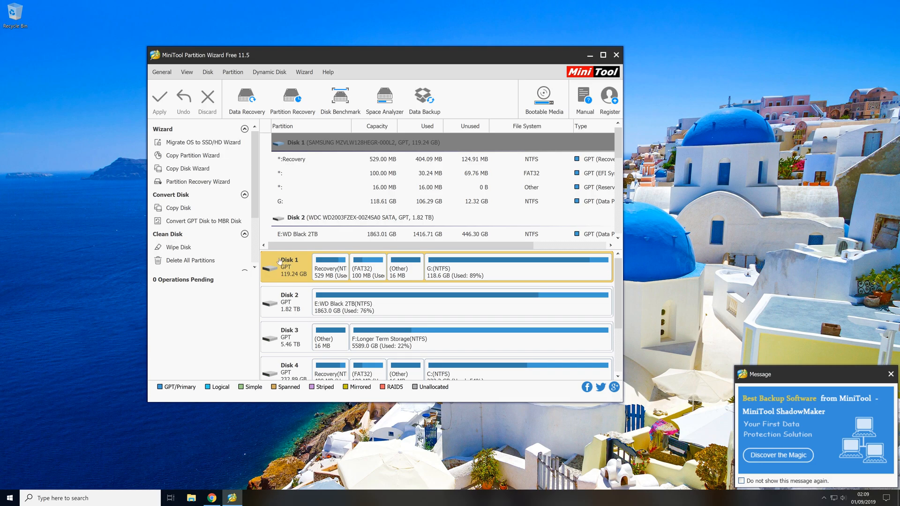
mouse_move(198, 181)
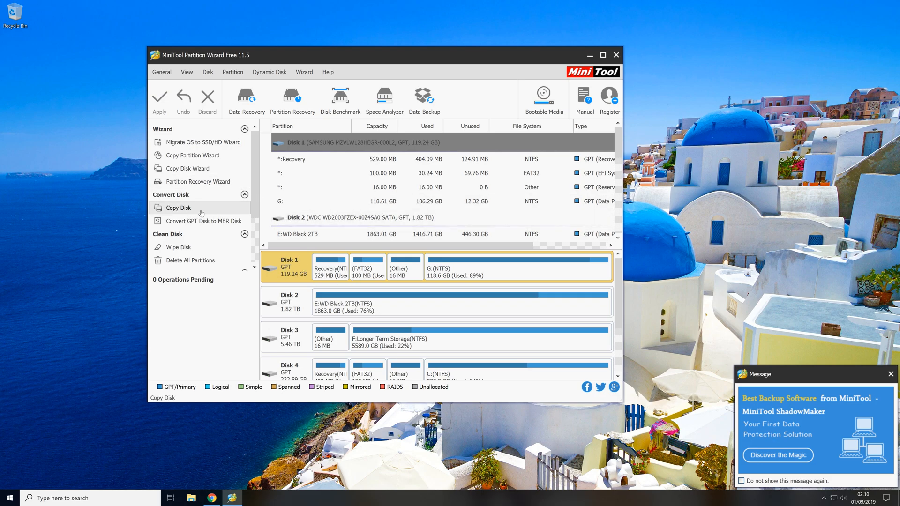
click(181, 207)
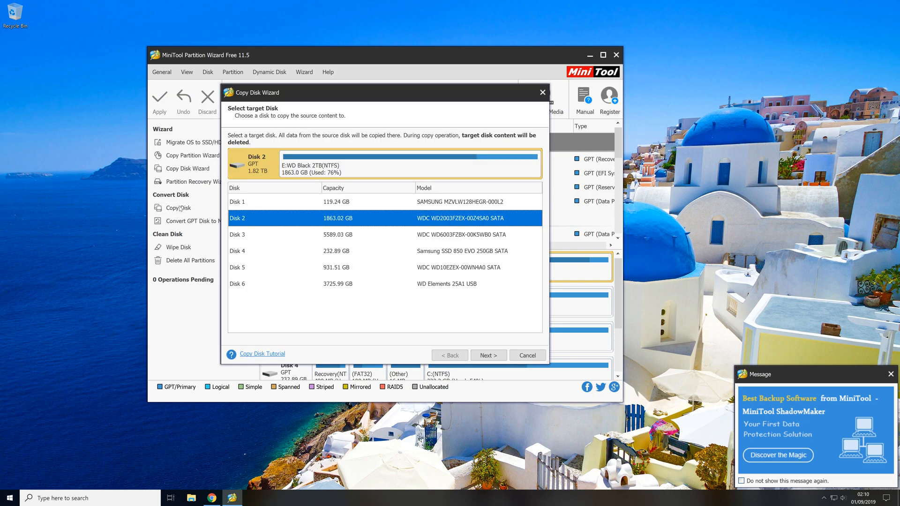
mouse_move(276, 141)
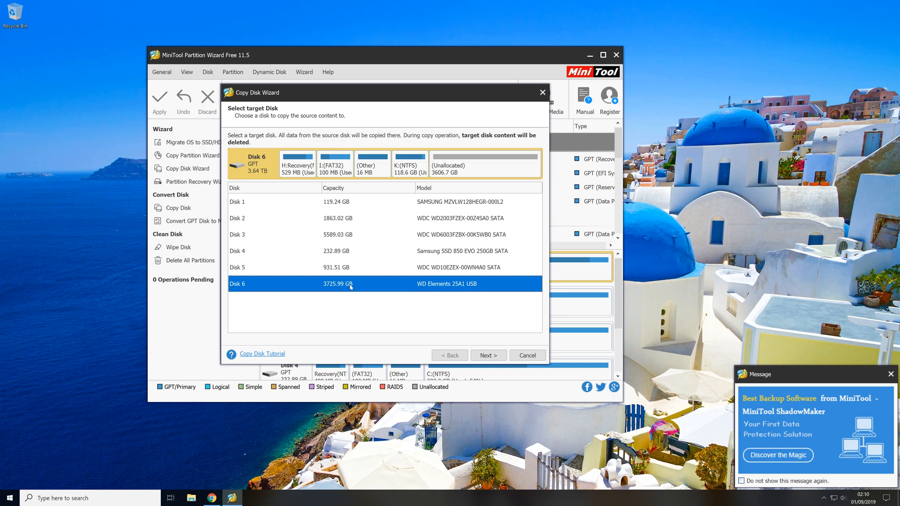
mouse_move(292, 193)
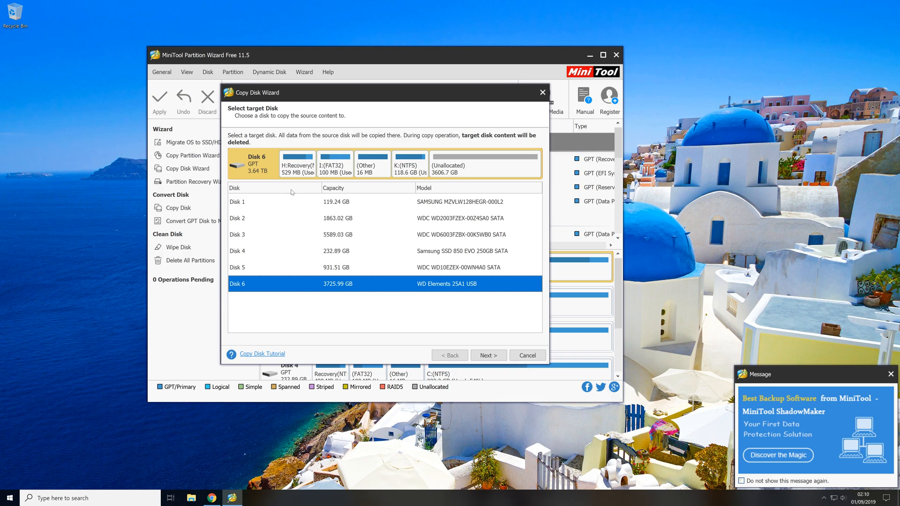
mouse_move(393, 295)
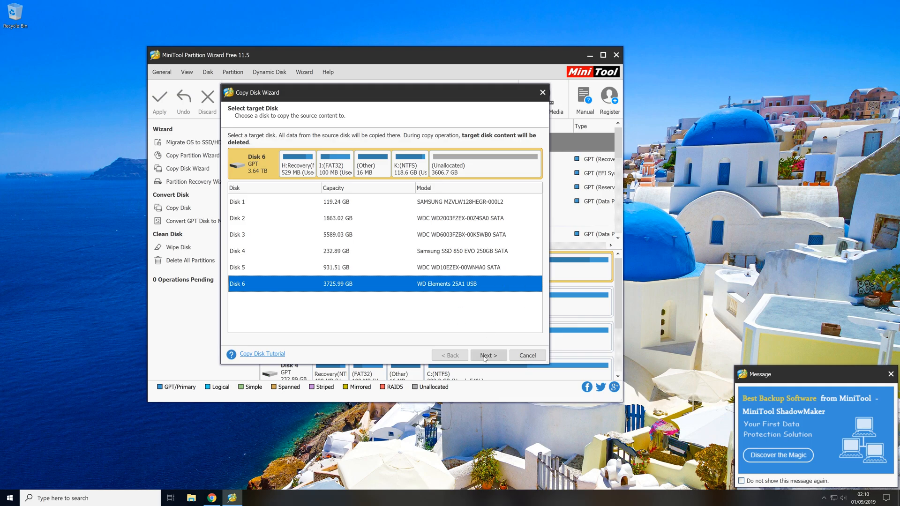
- Choose Disk 6 (WD Elements 25A1 USB) as the target and accept its data being destroyed
click(488, 356)
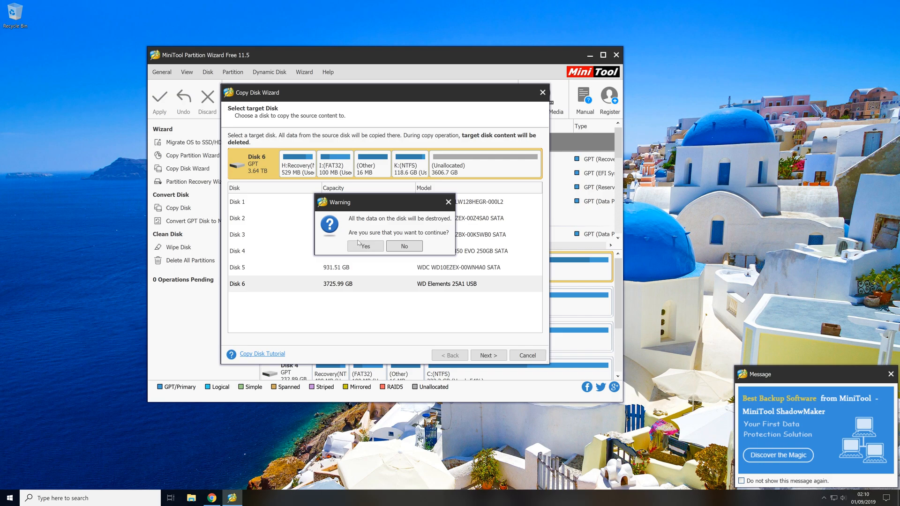
click(366, 246)
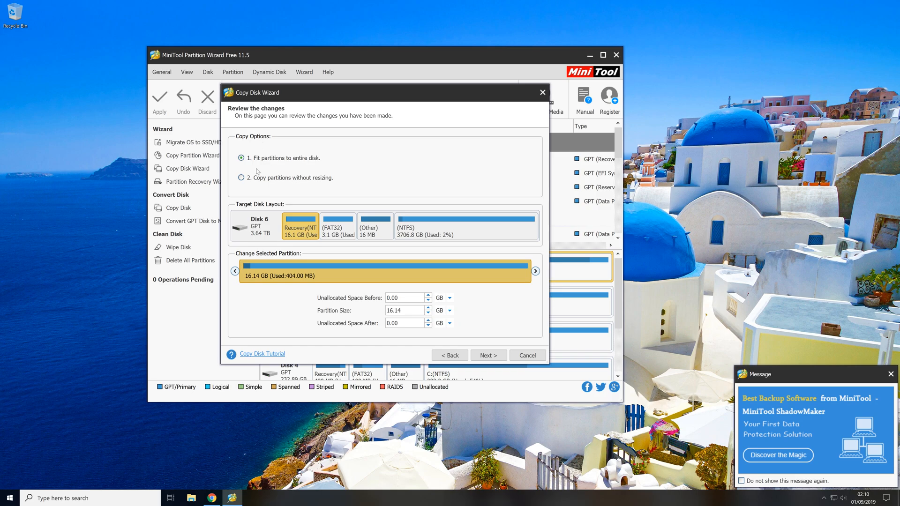
mouse_move(275, 165)
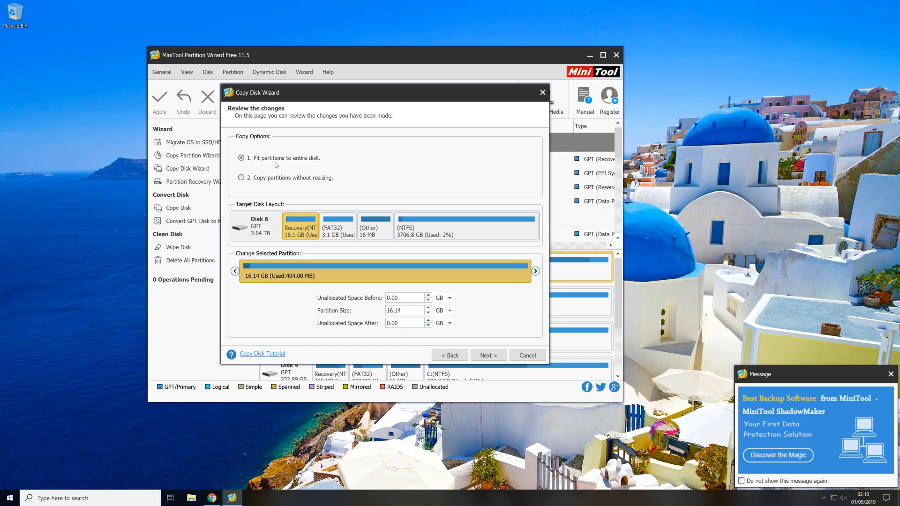
mouse_move(311, 163)
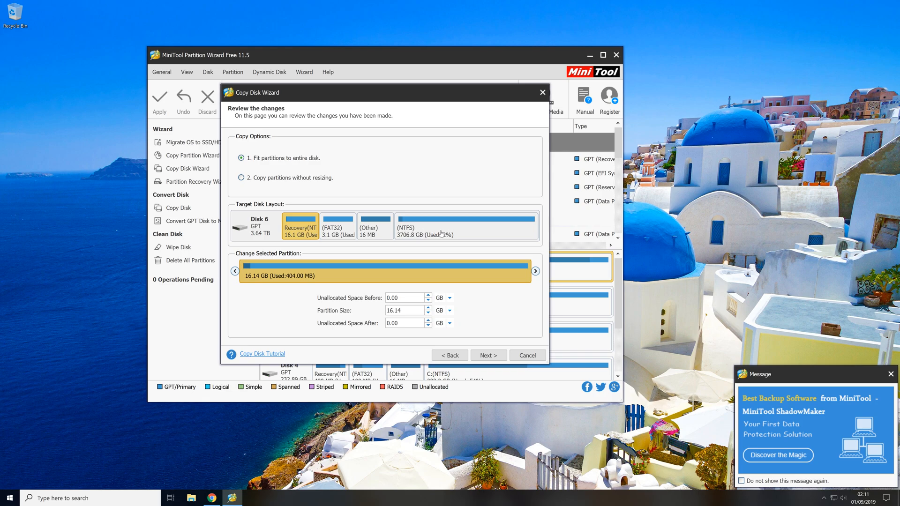
mouse_move(442, 235)
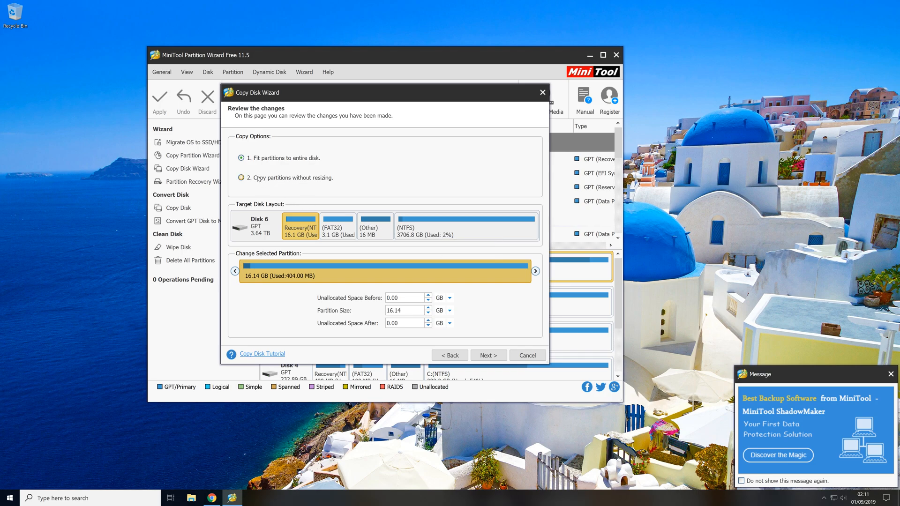
- Compare 'Copy partitions without resizing', keep 'Fit partitions to entire disk' and continue
click(241, 177)
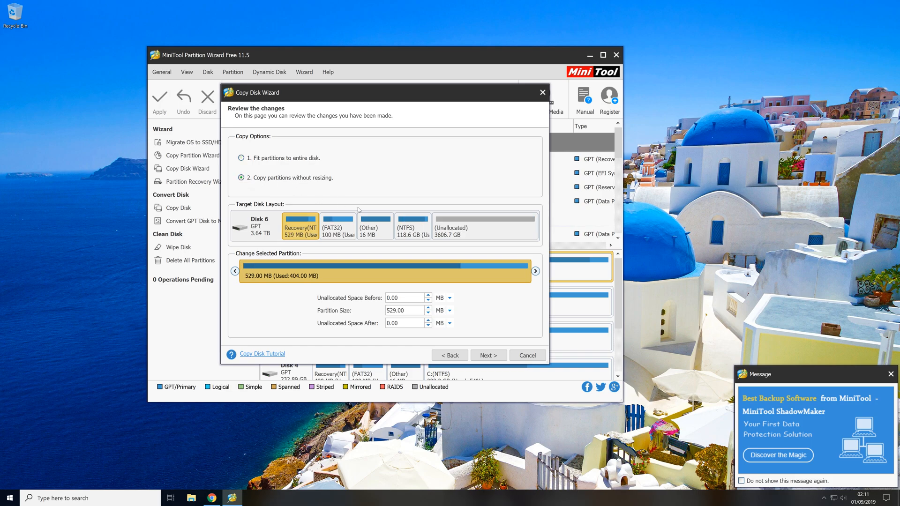
mouse_move(389, 230)
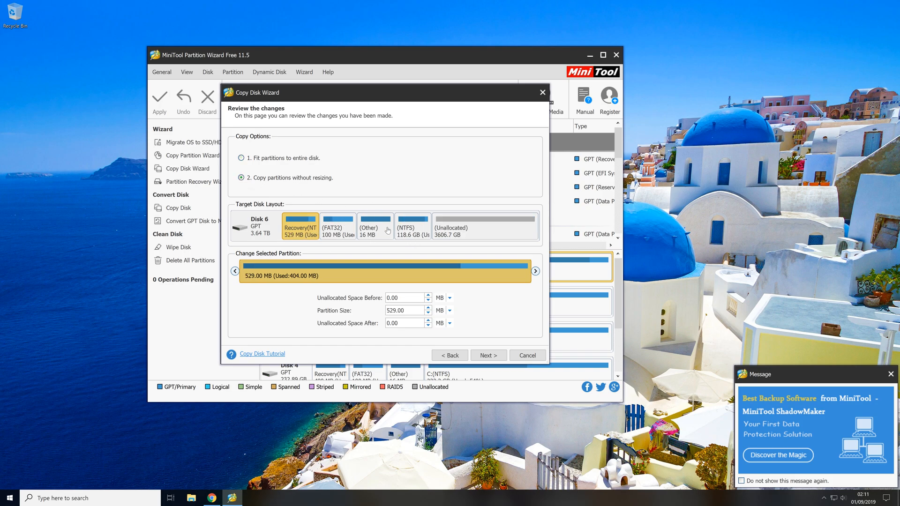
mouse_move(439, 212)
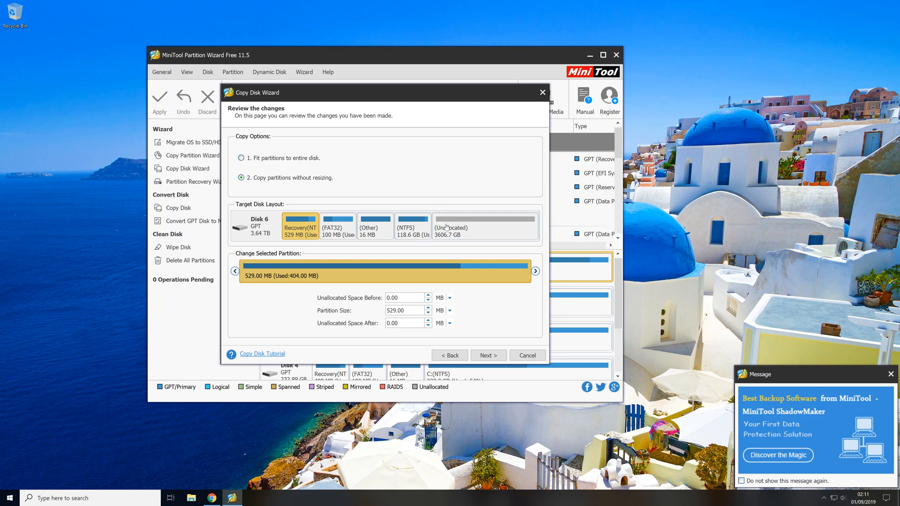
mouse_move(481, 226)
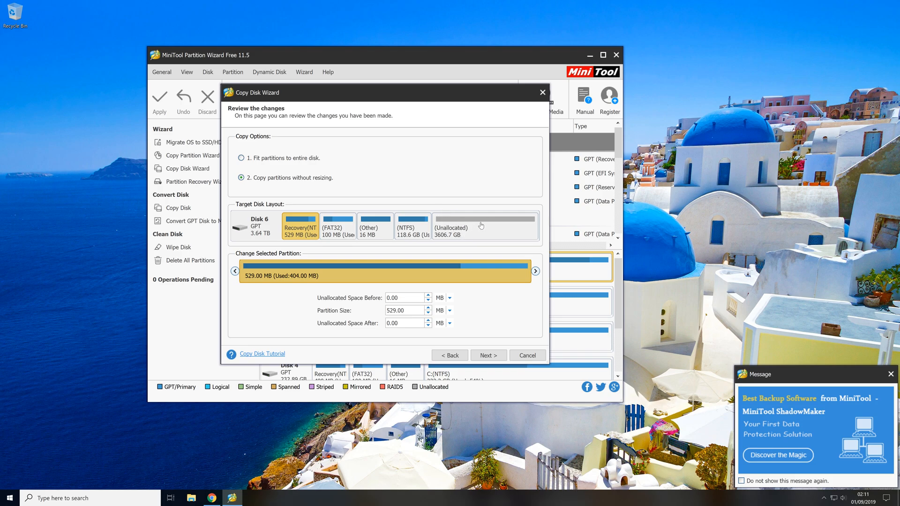
click(241, 158)
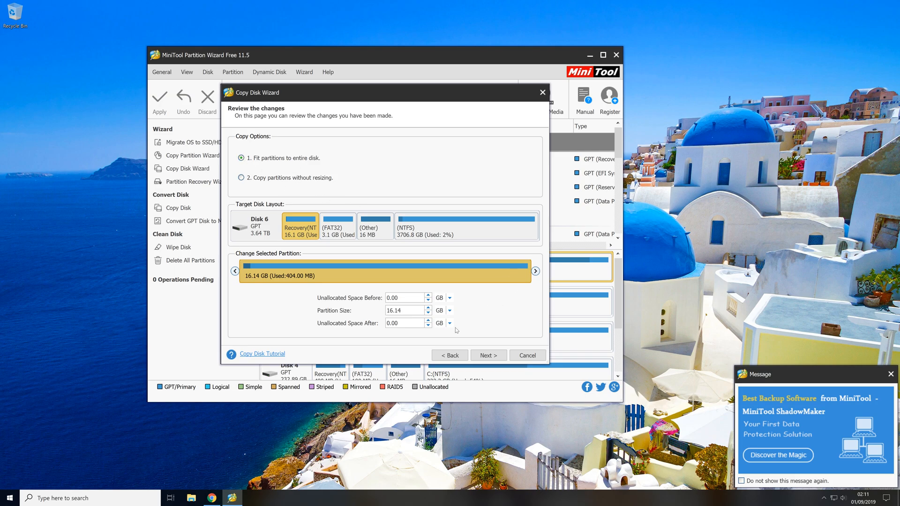
click(487, 355)
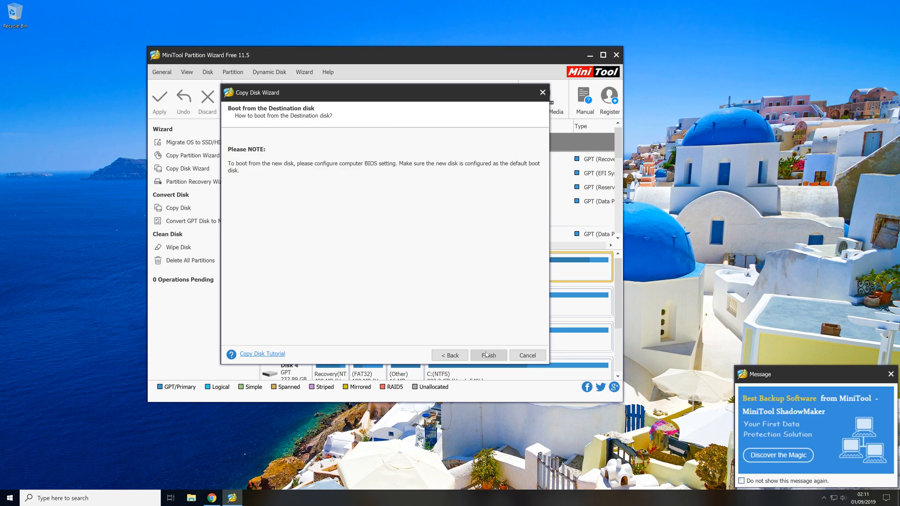
- Finish the wizard and review the 15 pending steps under 'Copy Disk 1 to Disk 6'
click(488, 355)
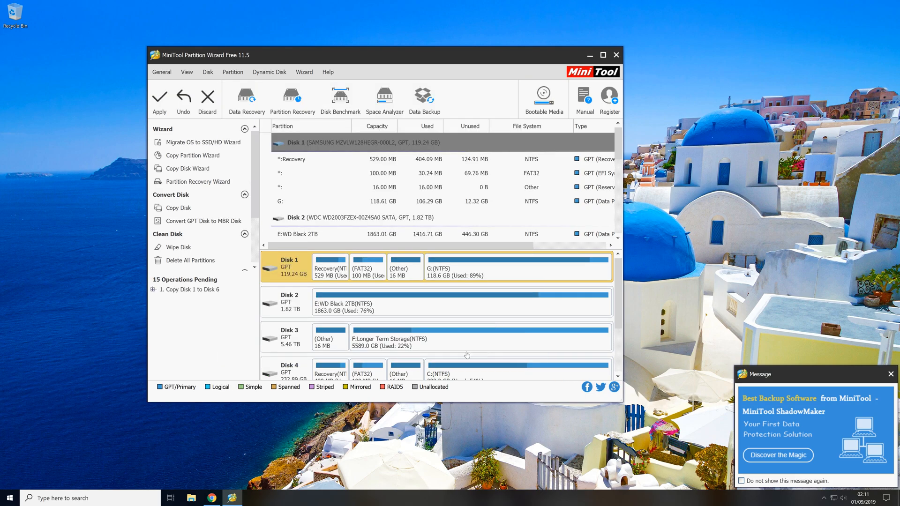
click(154, 290)
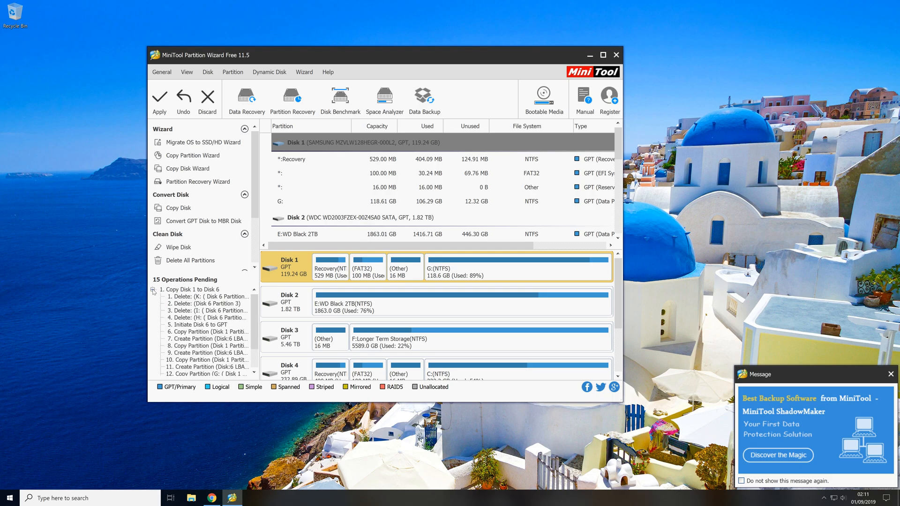
scroll(down, 3)
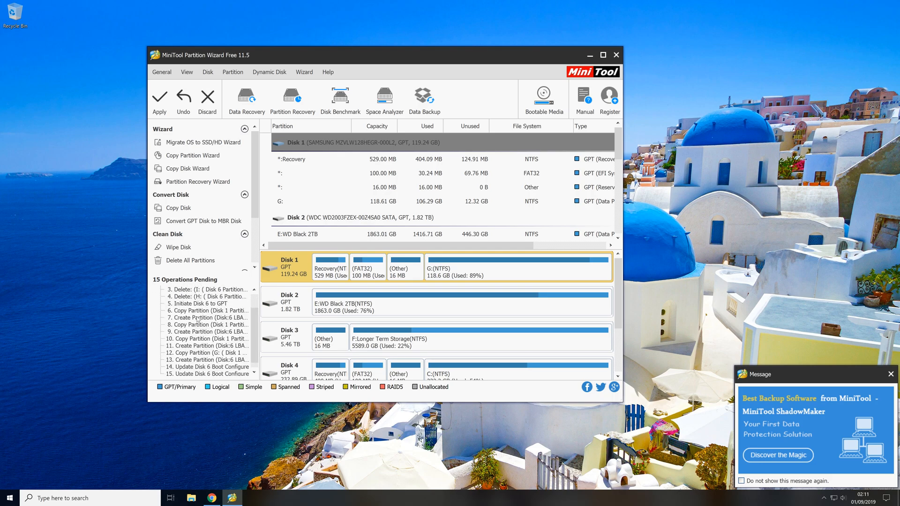
click(153, 289)
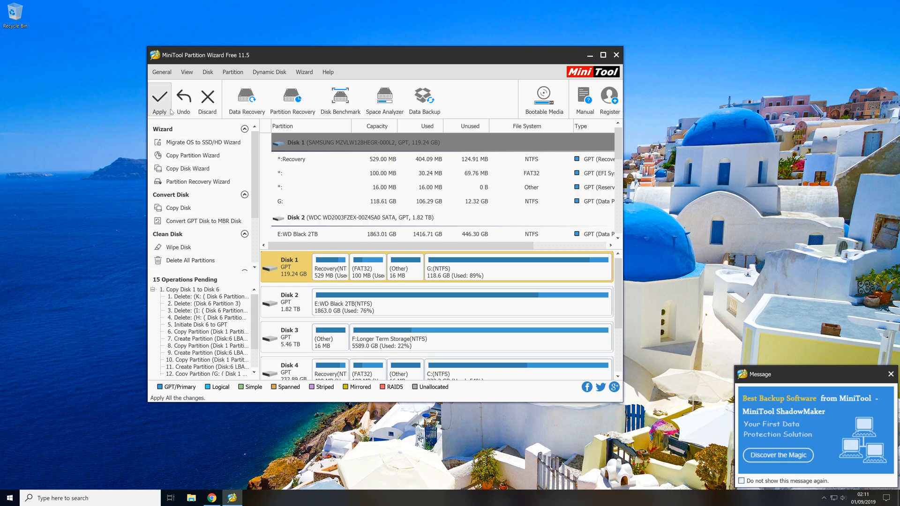
- Apply the pending changes, confirm, and acknowledge the Successful message
click(159, 95)
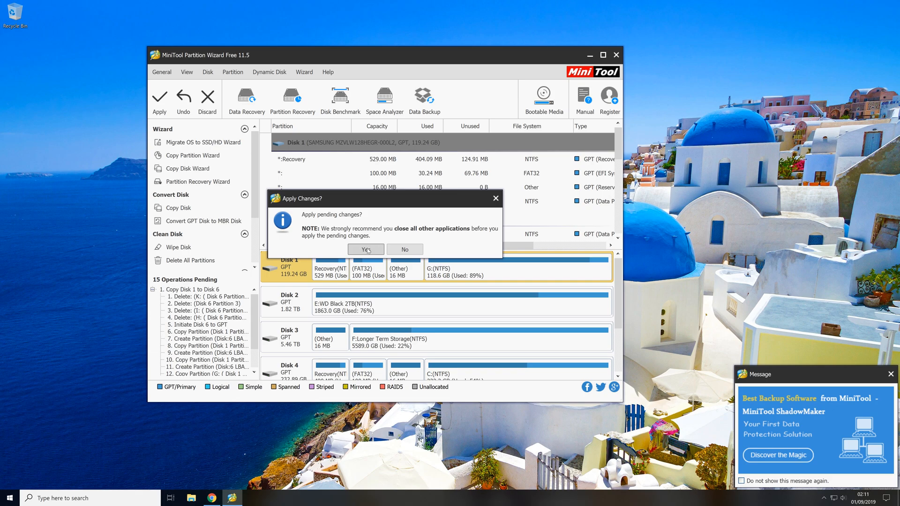
click(365, 249)
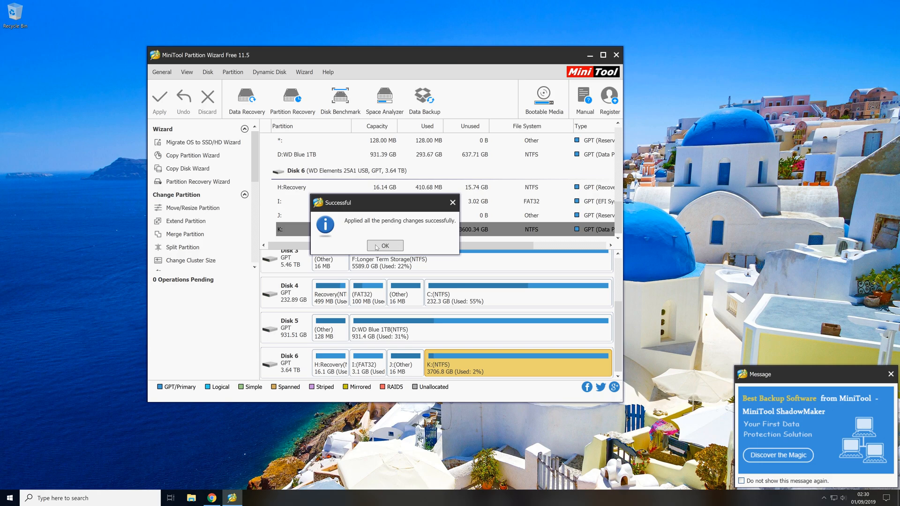
click(385, 246)
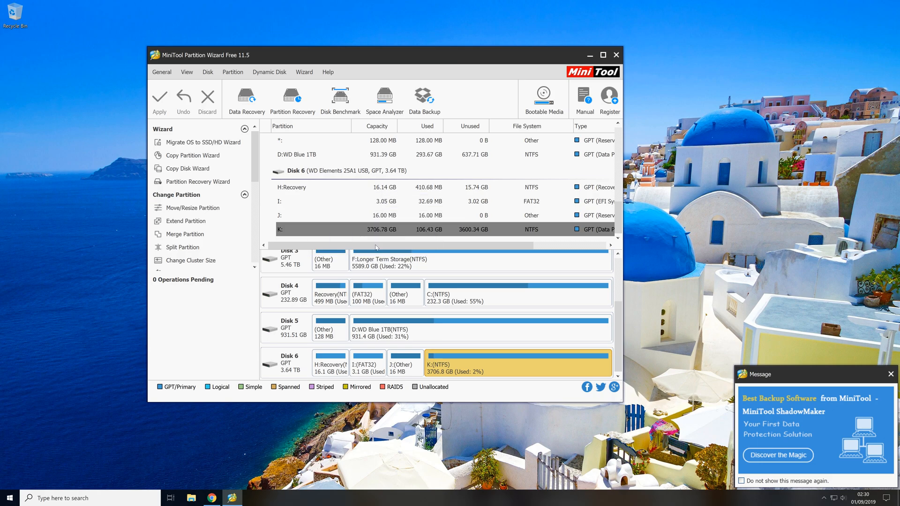